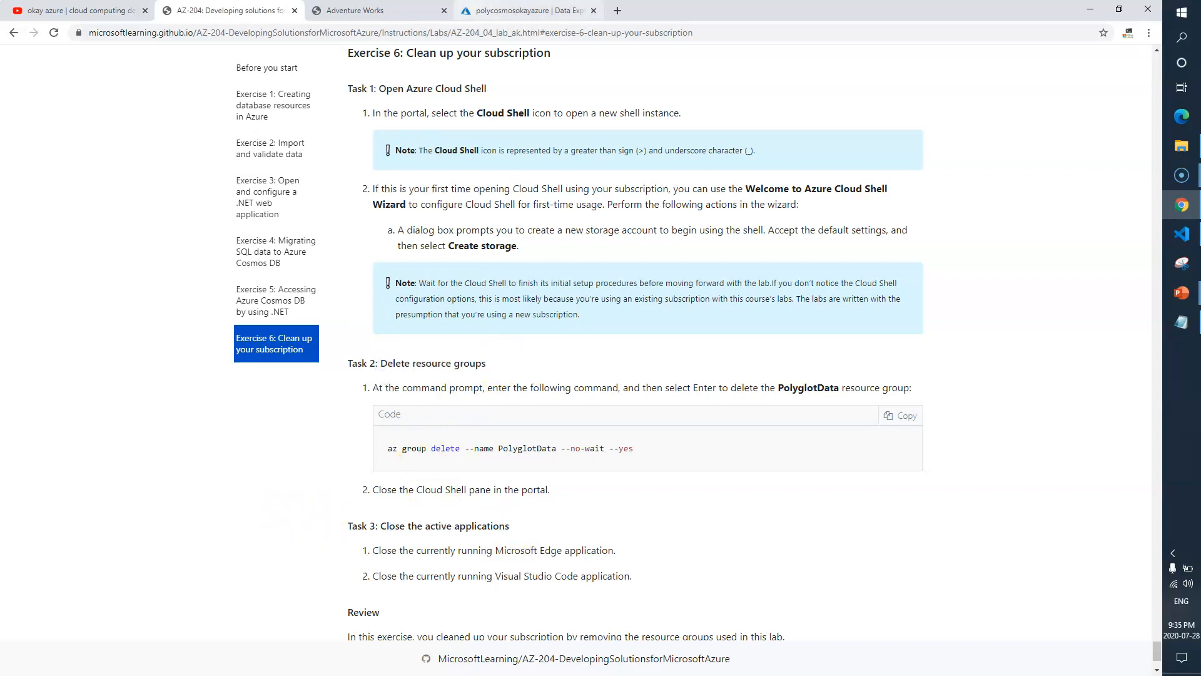
Switch to the Azure portal tab and return to the portal Home page.
left_click(532, 10)
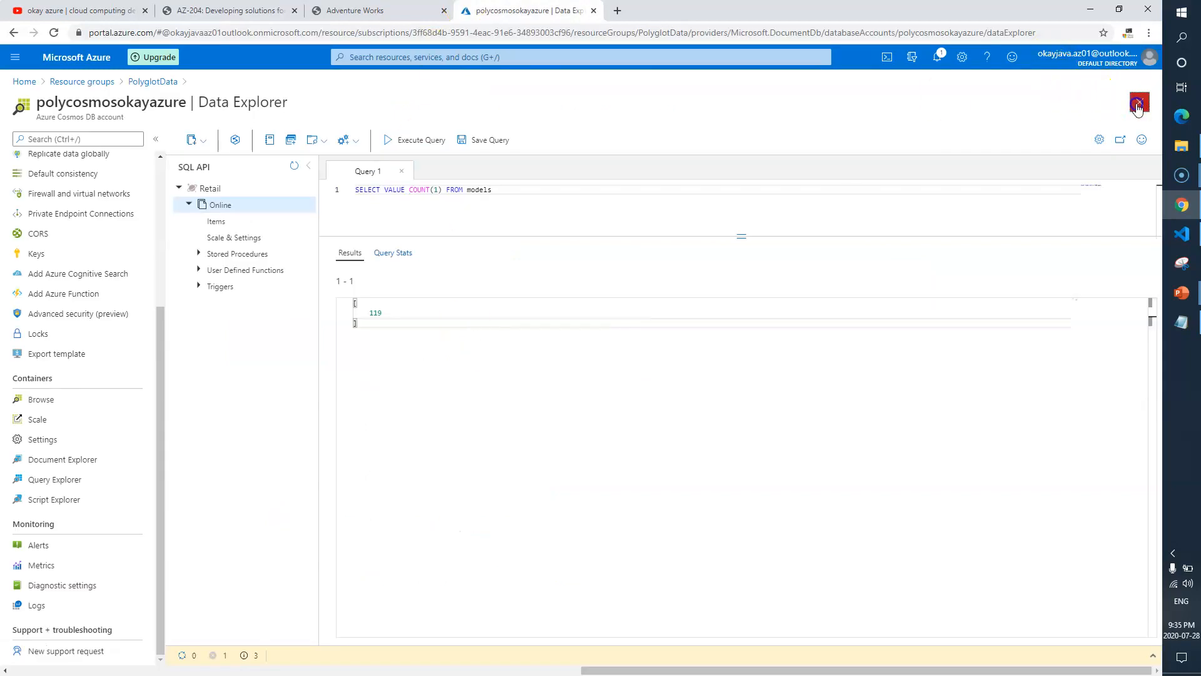
left_click(1137, 101)
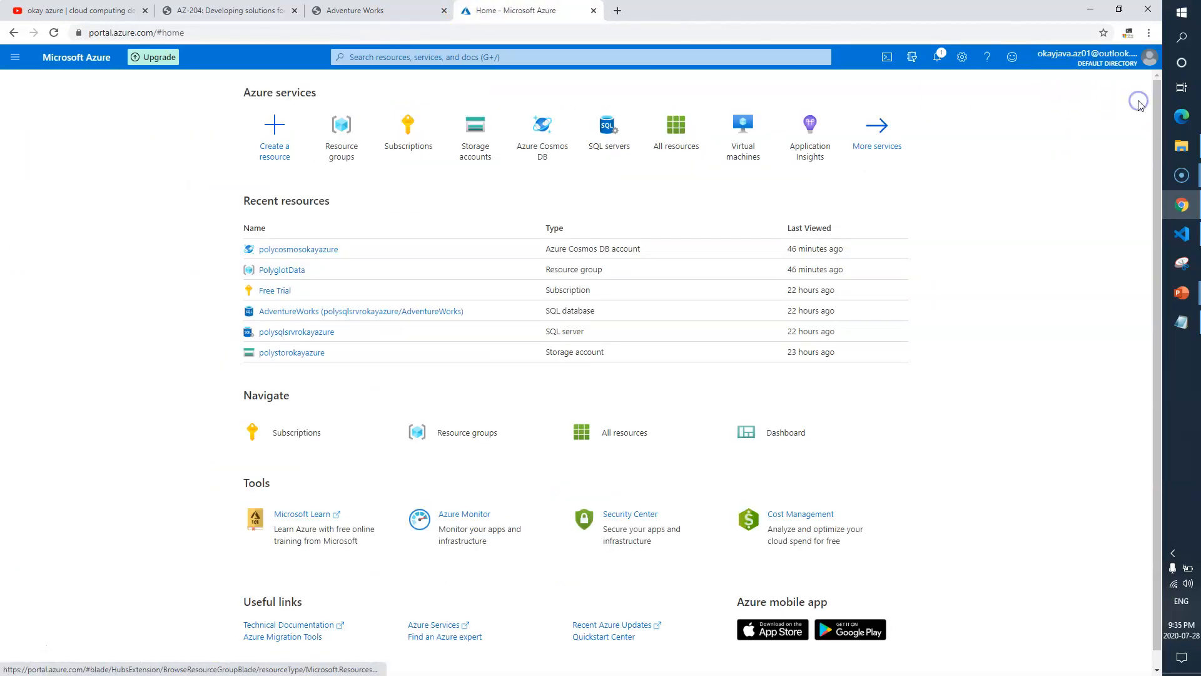
Start a Bash Cloud Shell session and focus its terminal.
left_click(888, 56)
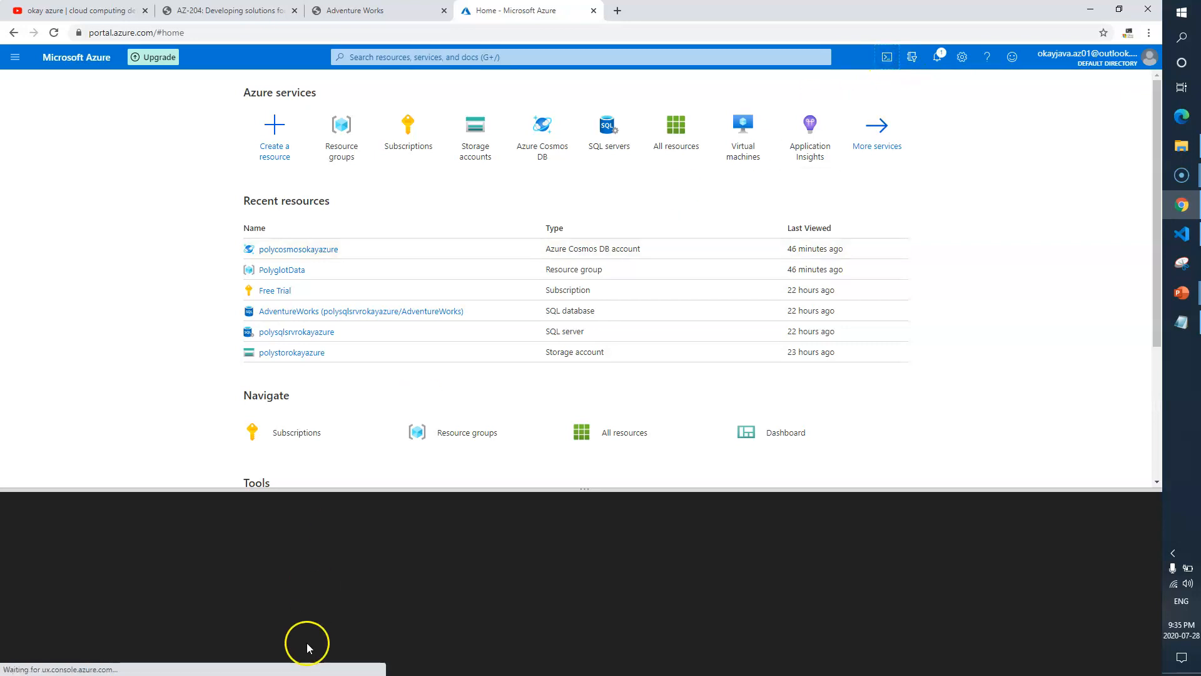
left_click(891, 57)
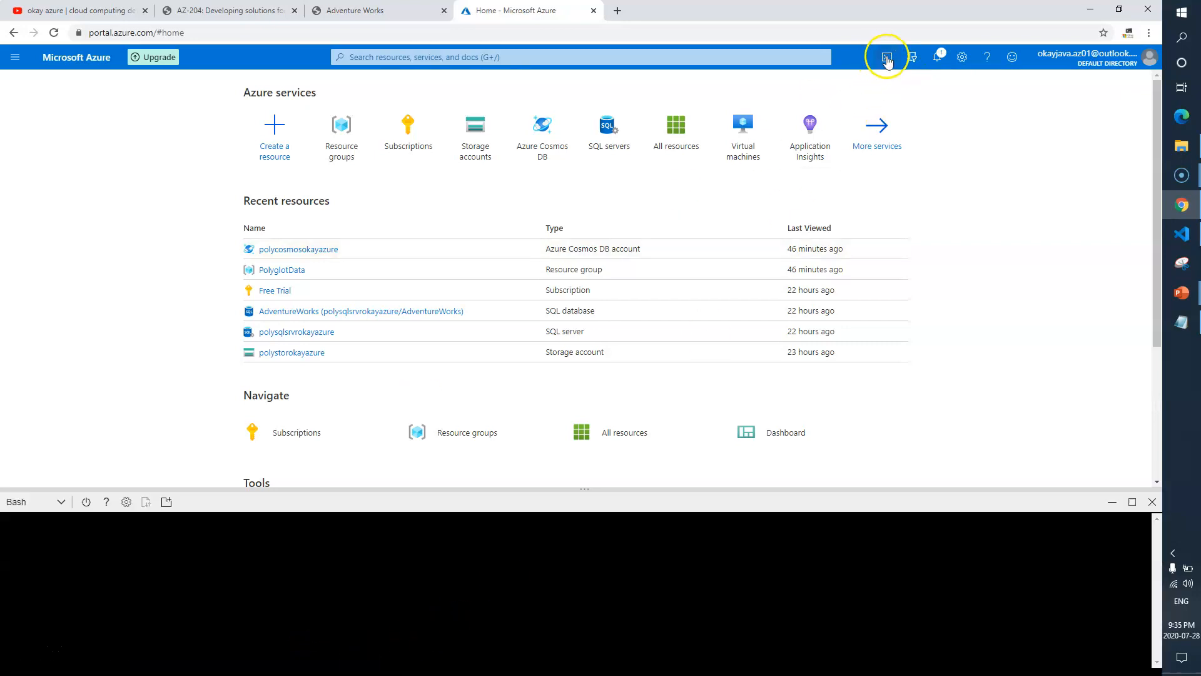
left_click(890, 56)
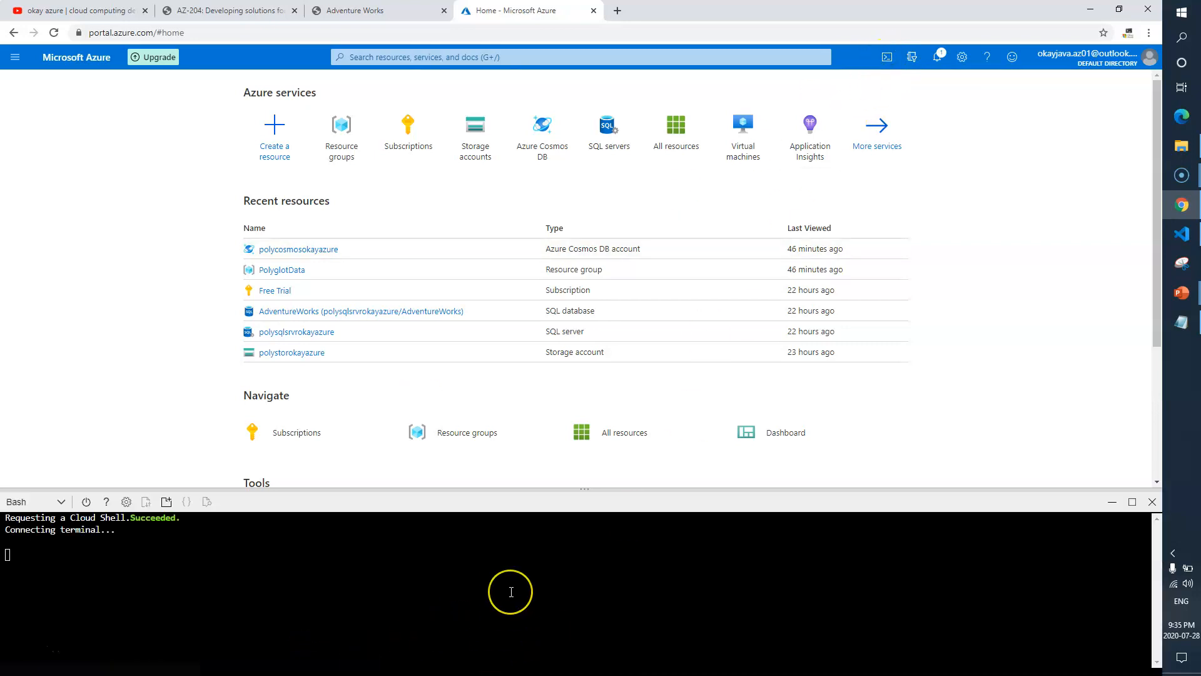
mouse_move(487, 506)
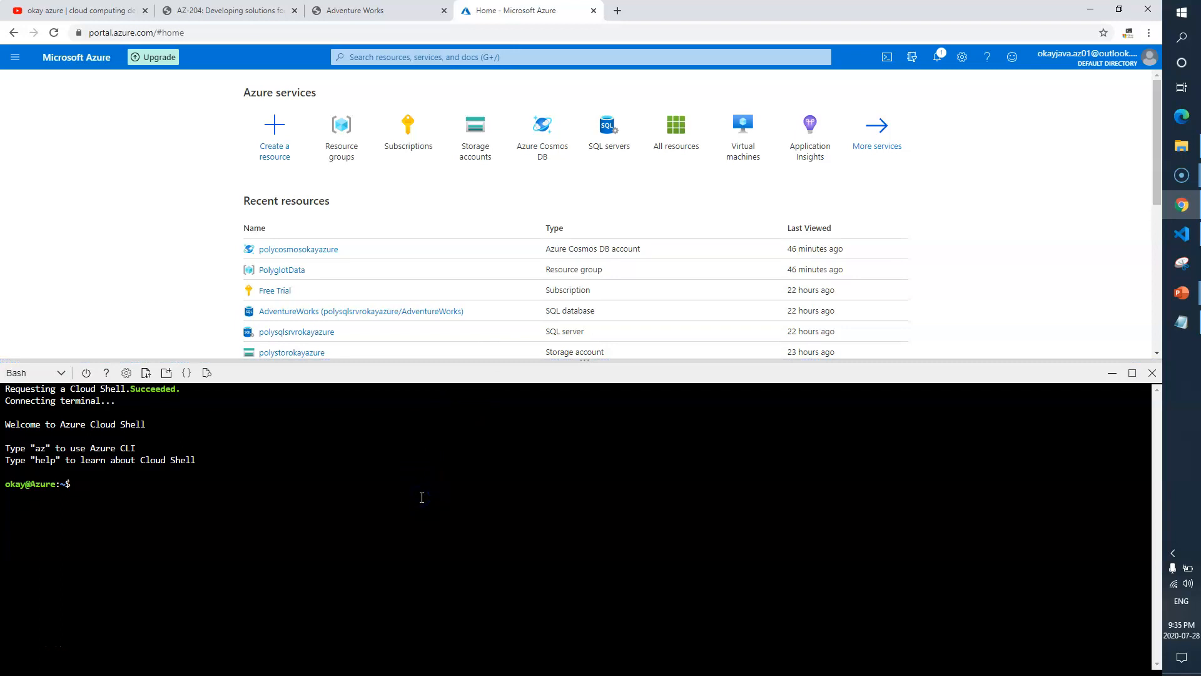
Run 'az group list -o table' to list cloud-shell-storage-eastus and PolyglotData.
type("az gro")
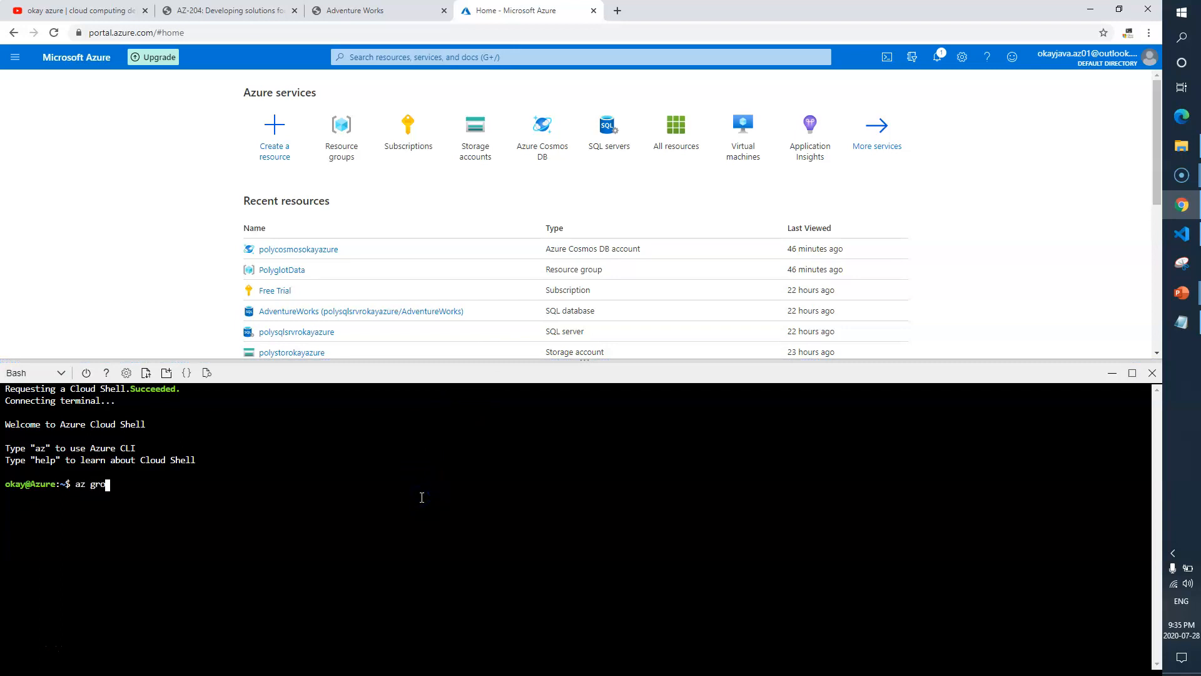
type("up list")
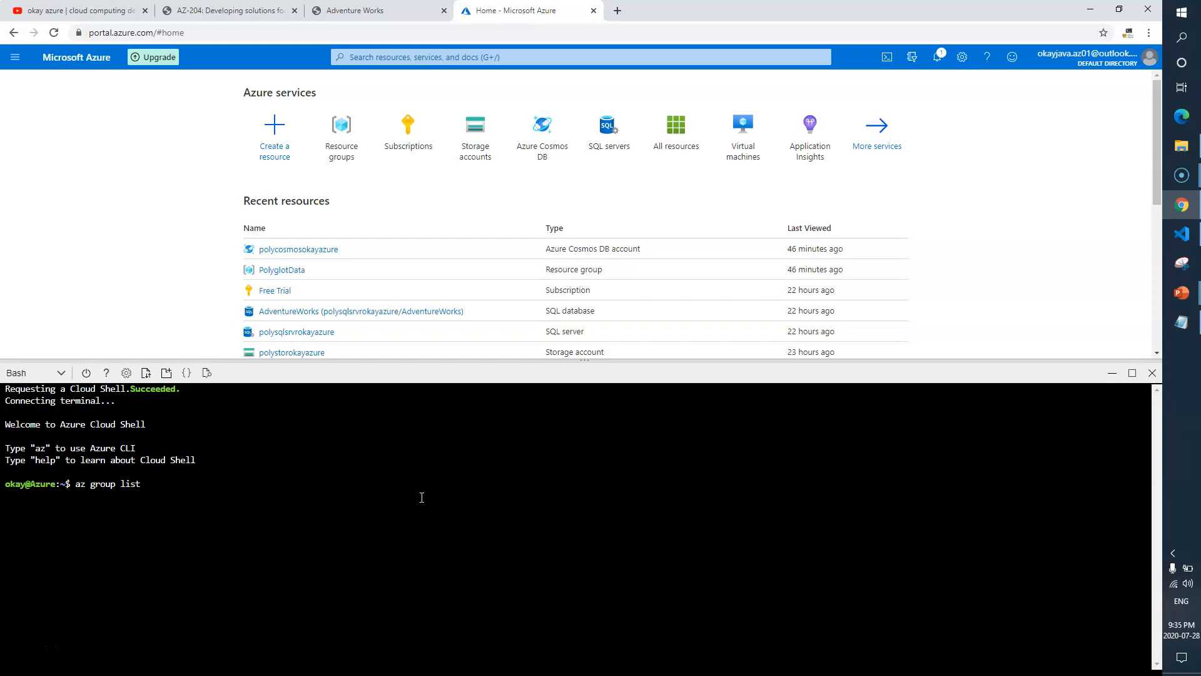
type("-o table")
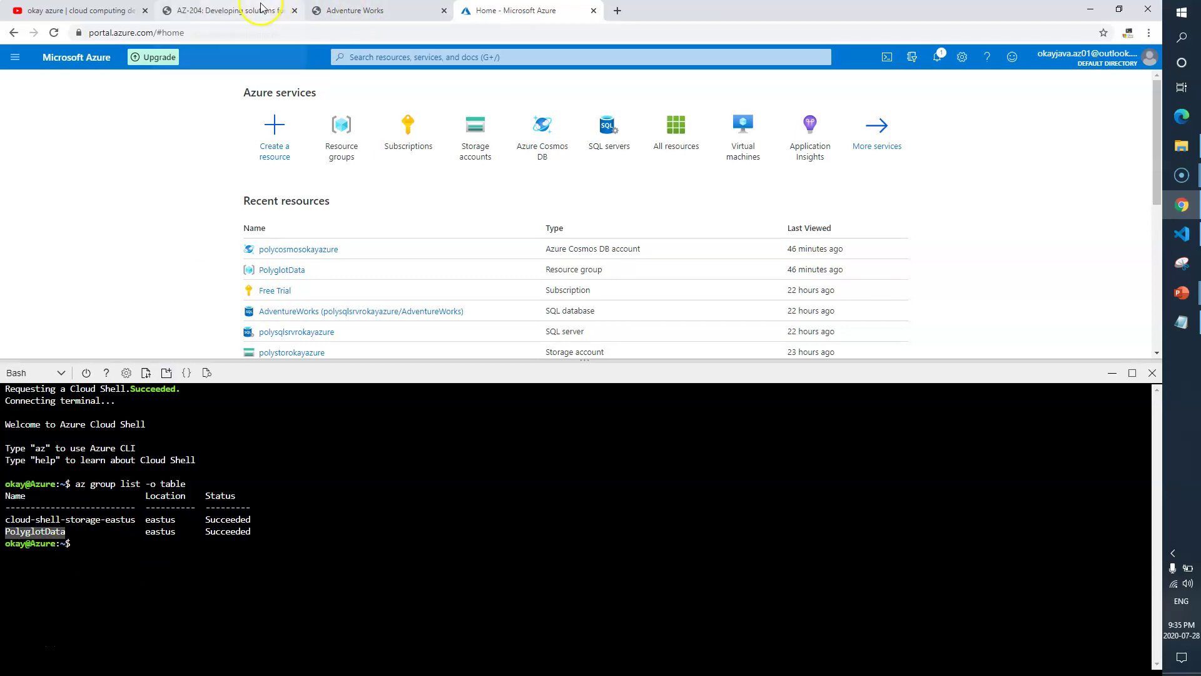
left_click(226, 10)
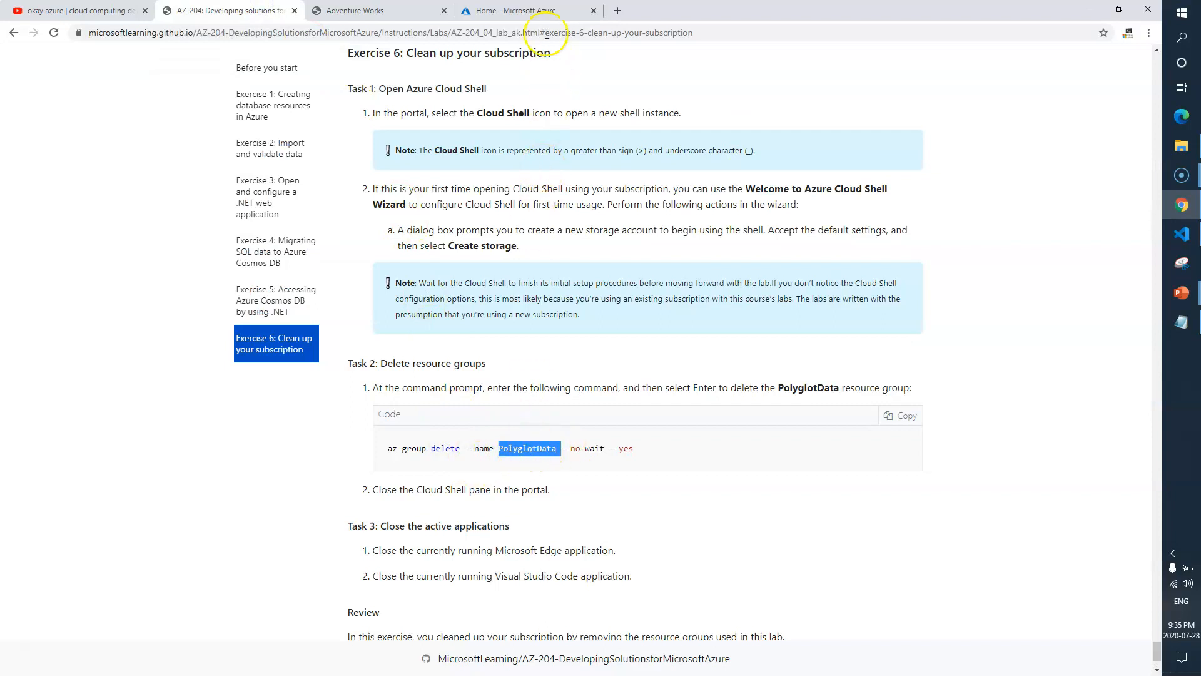
left_click(527, 10)
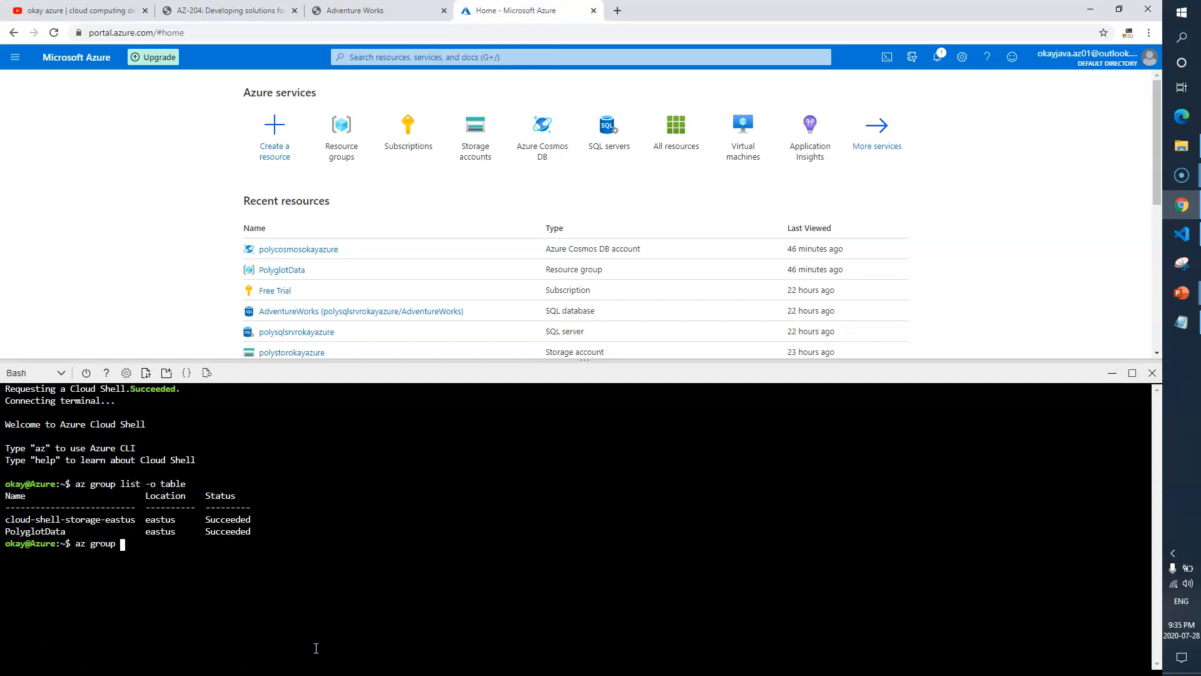
Attempt deleting the misspelled 'PloyglotData' group, which fails, then enter a corrected delete command.
type("delete --name PLoy")
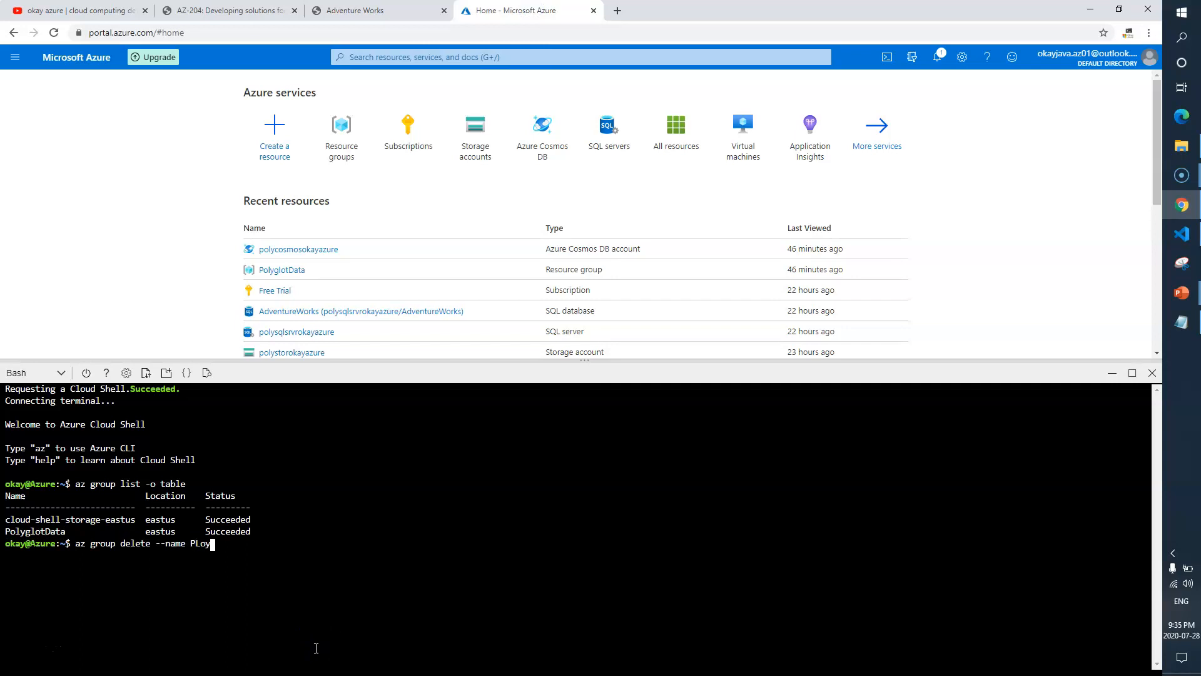
key("Backspace")
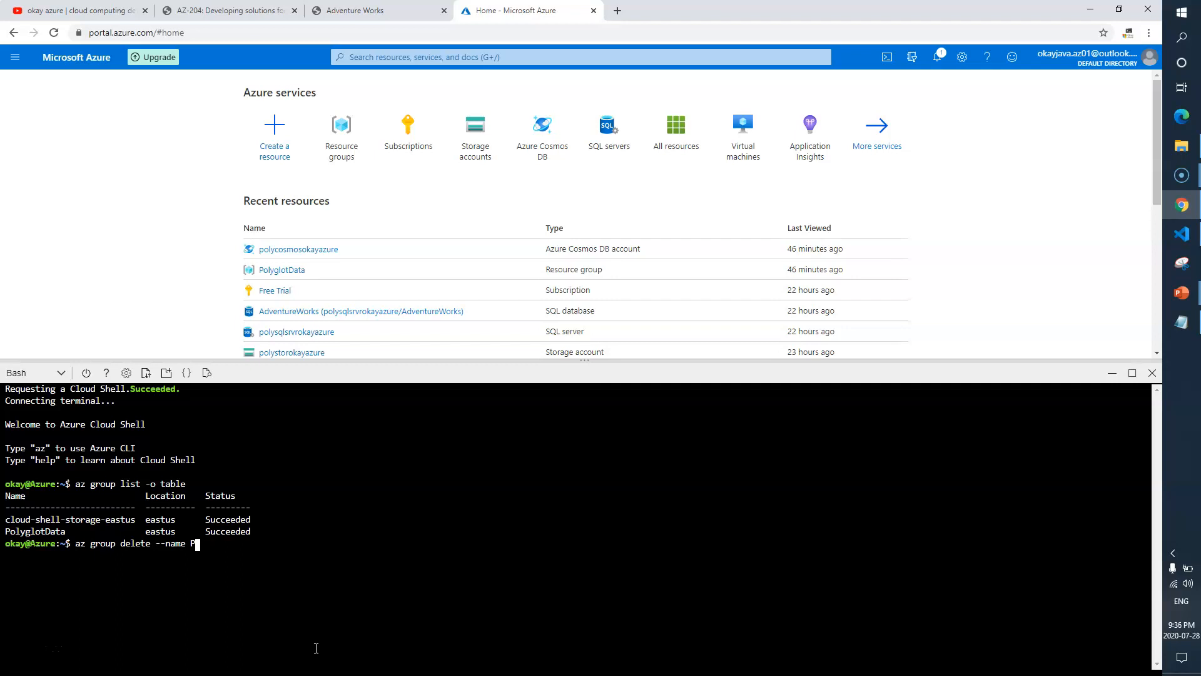
type("loyglotData")
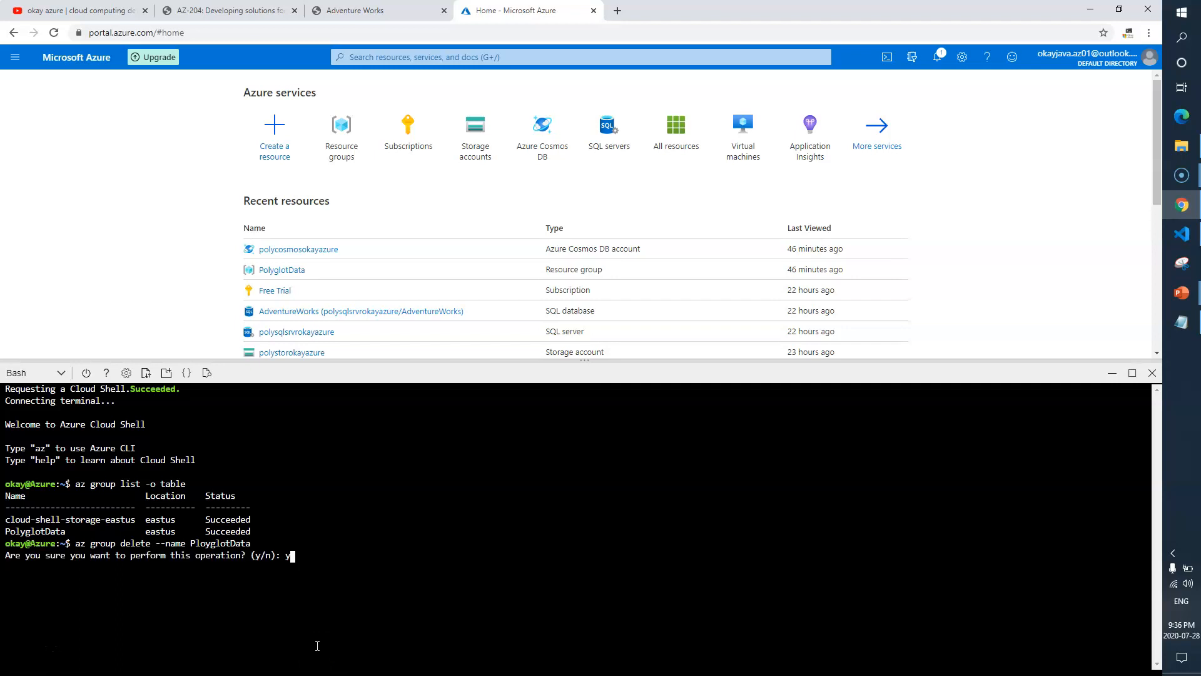
key("Enter")
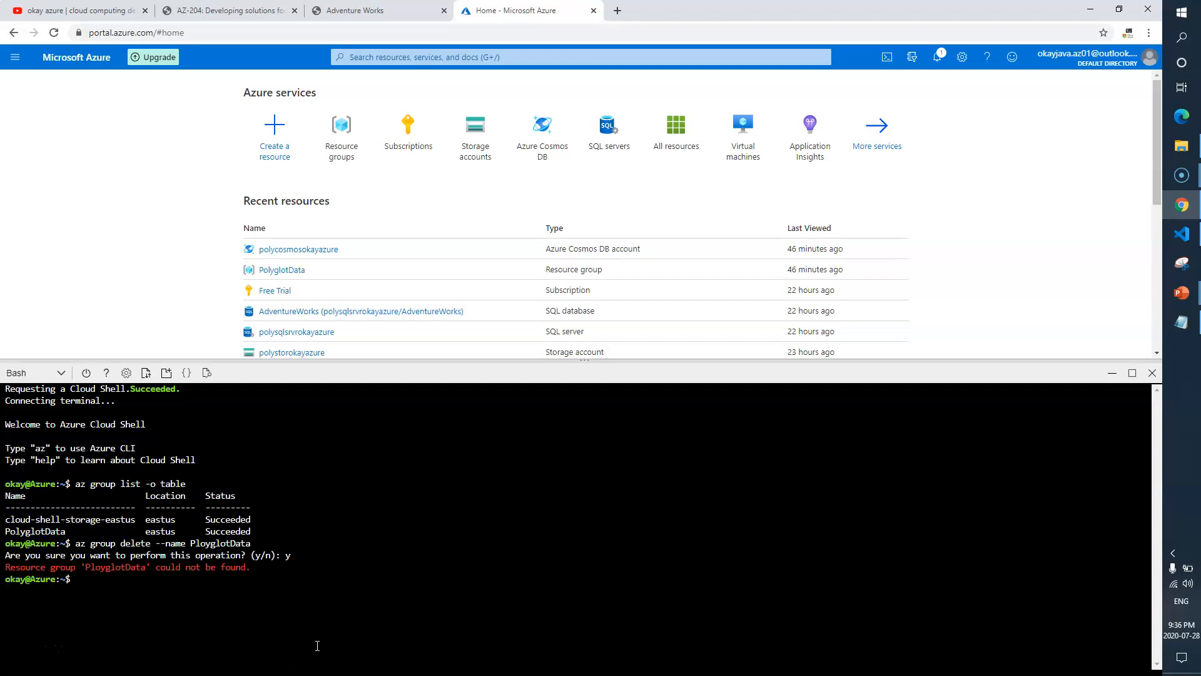
type("az group delete --name PloyglotData")
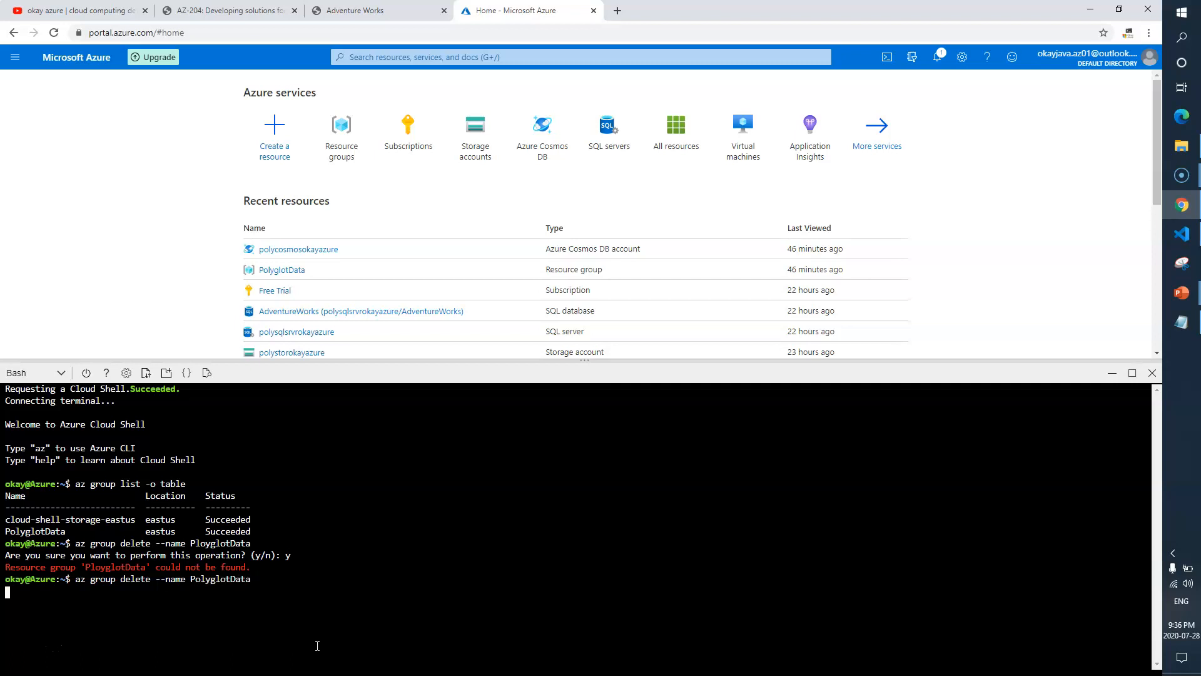
Answer 'y' to confirm deleting the PolyglotData resource group.
type("y")
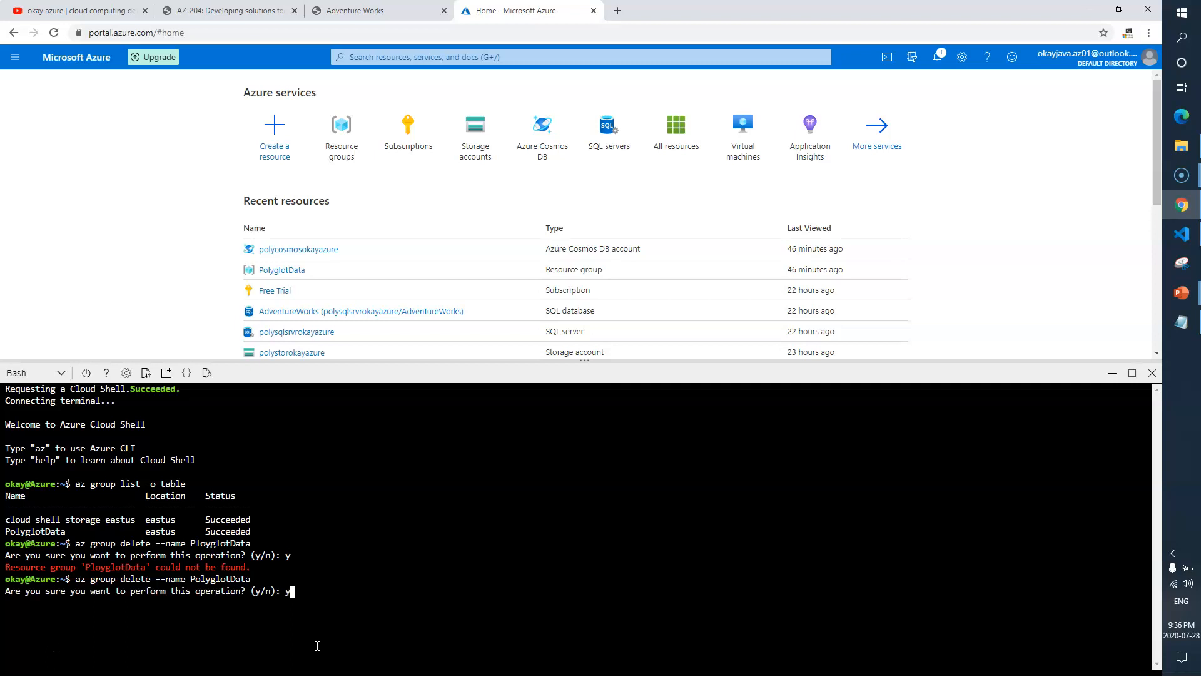
key("Enter")
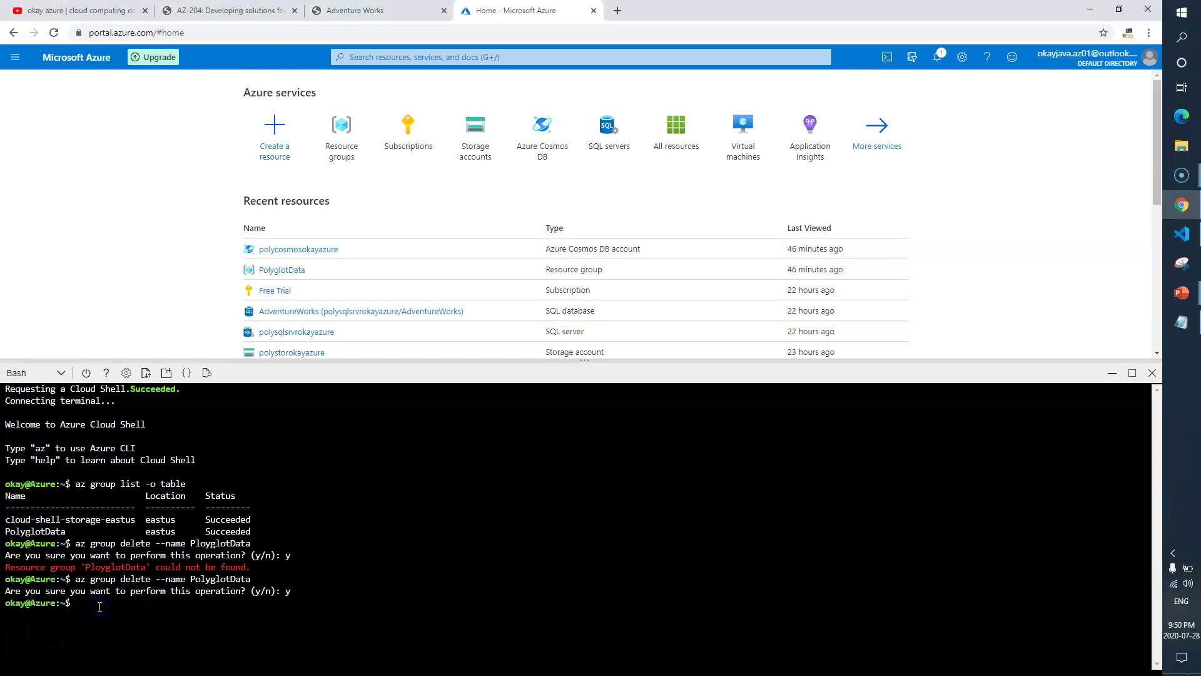
Rerun 'az group list -o table', showing only cloud-shell-storage-eastus.
type("az group l")
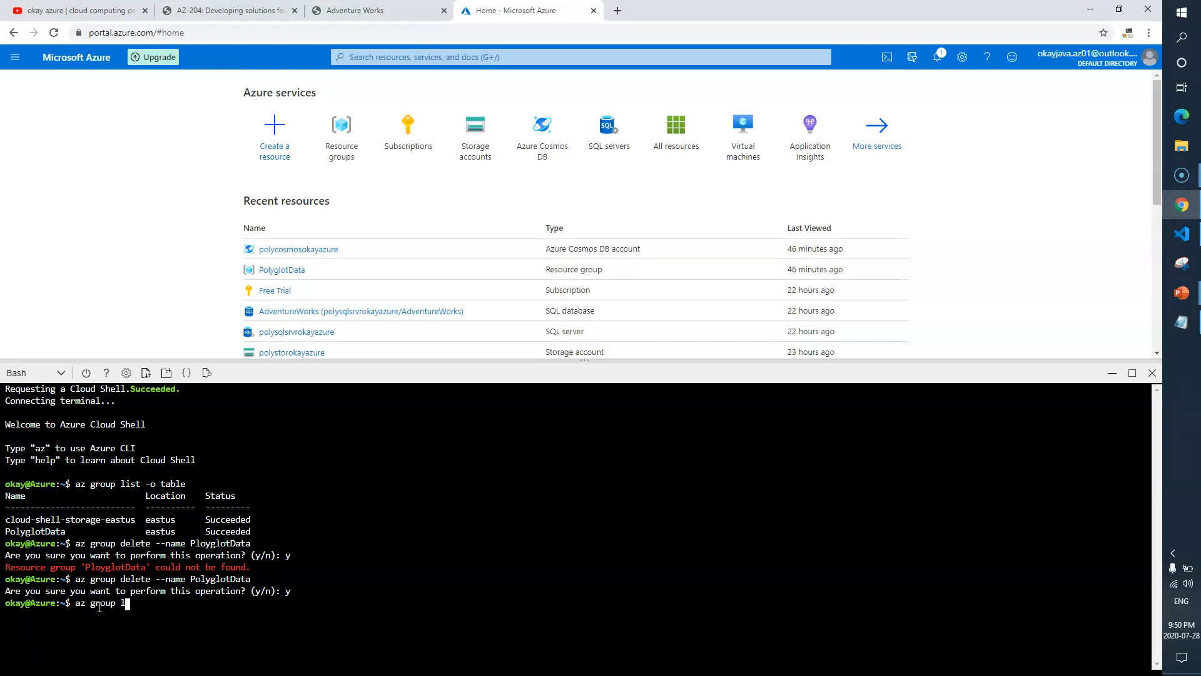
type("ist -")
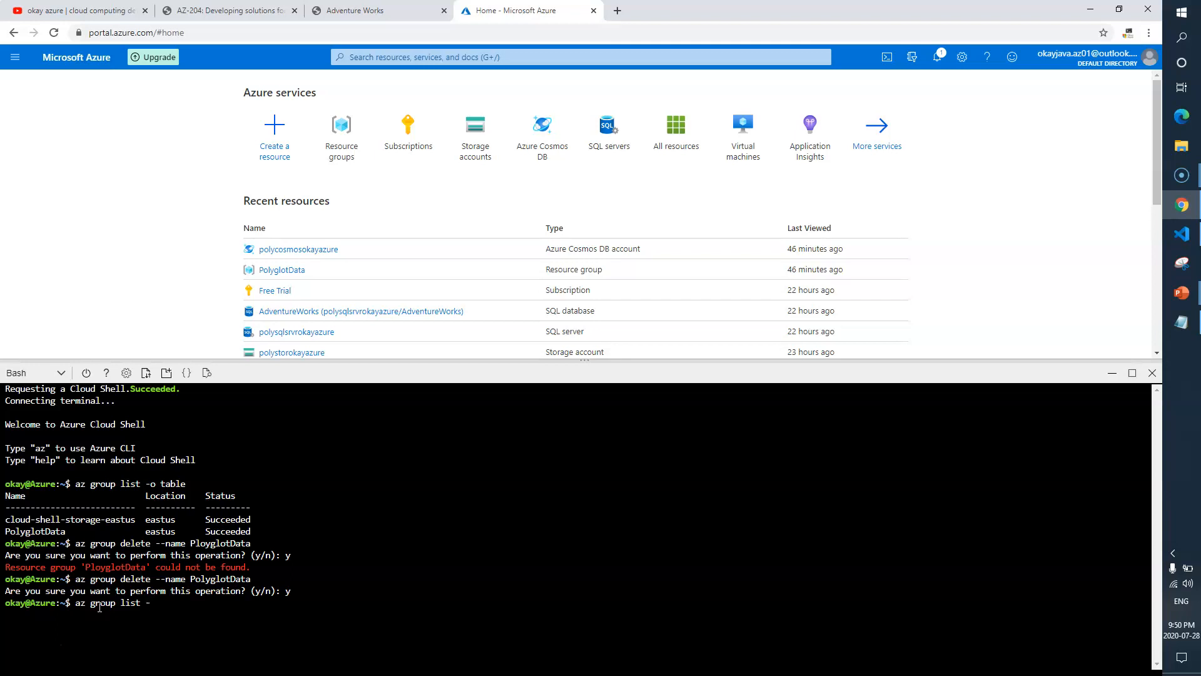
type("o table")
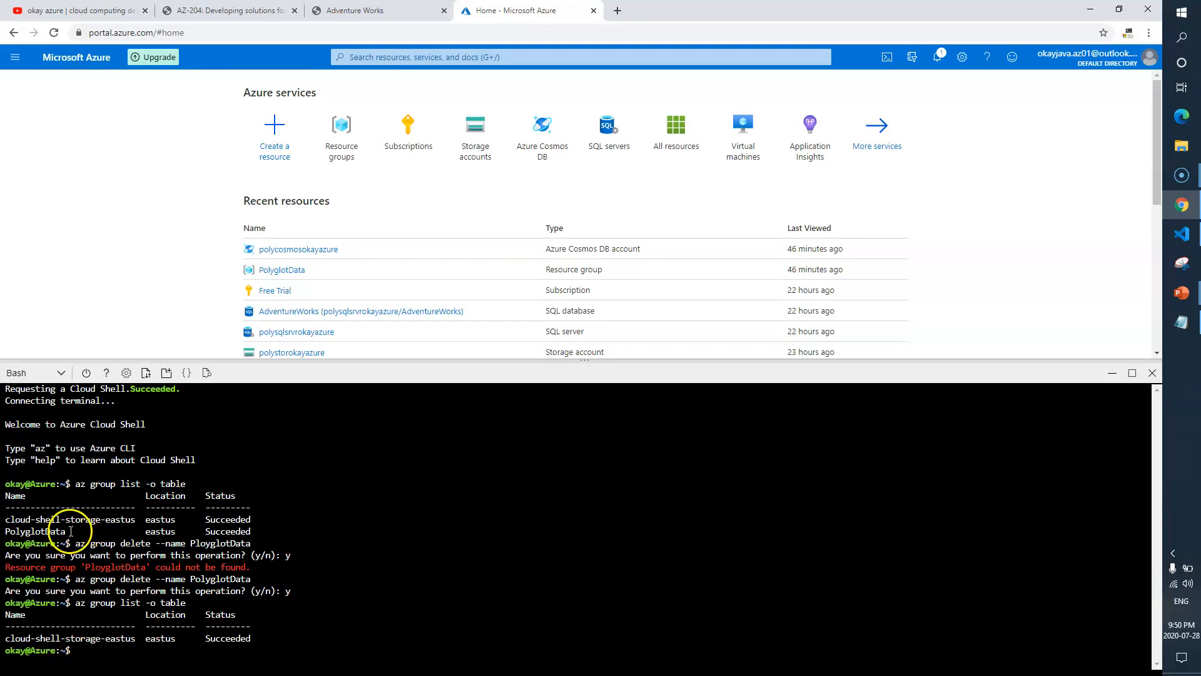
mouse_move(1080, 401)
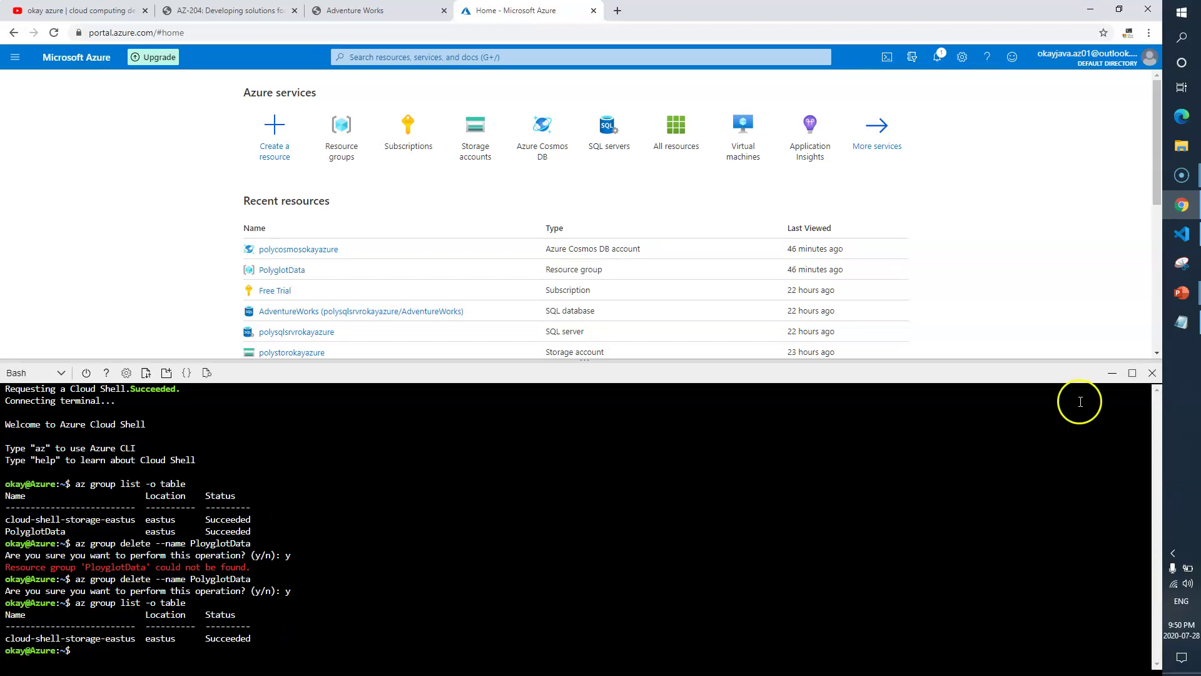